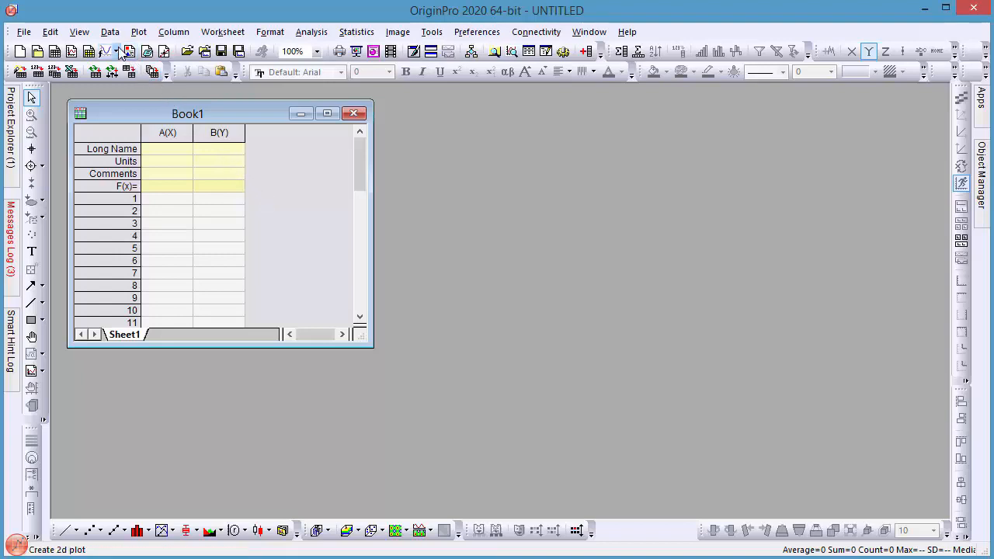
Begin a new database connection from Data > Connect to Database > New.
left_click(110, 32)
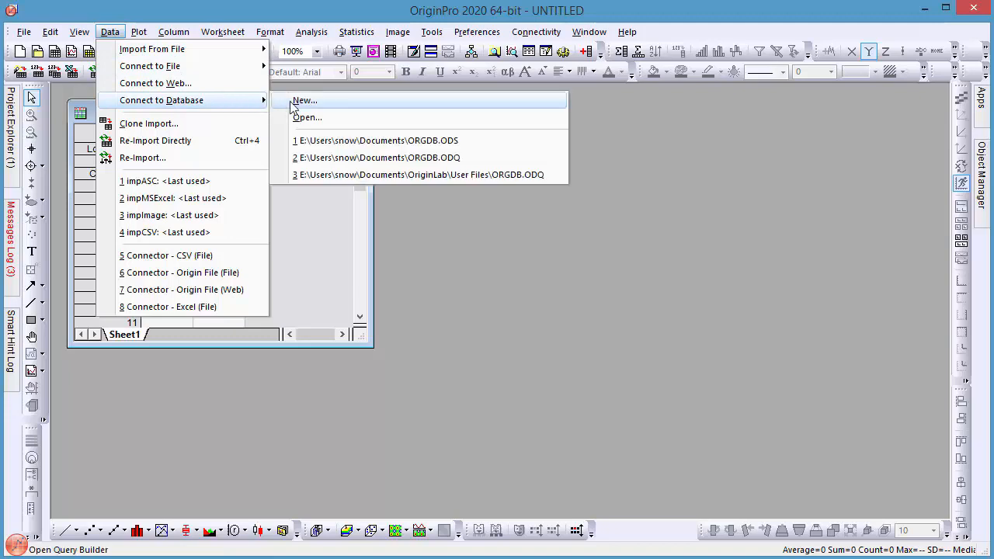
left_click(304, 101)
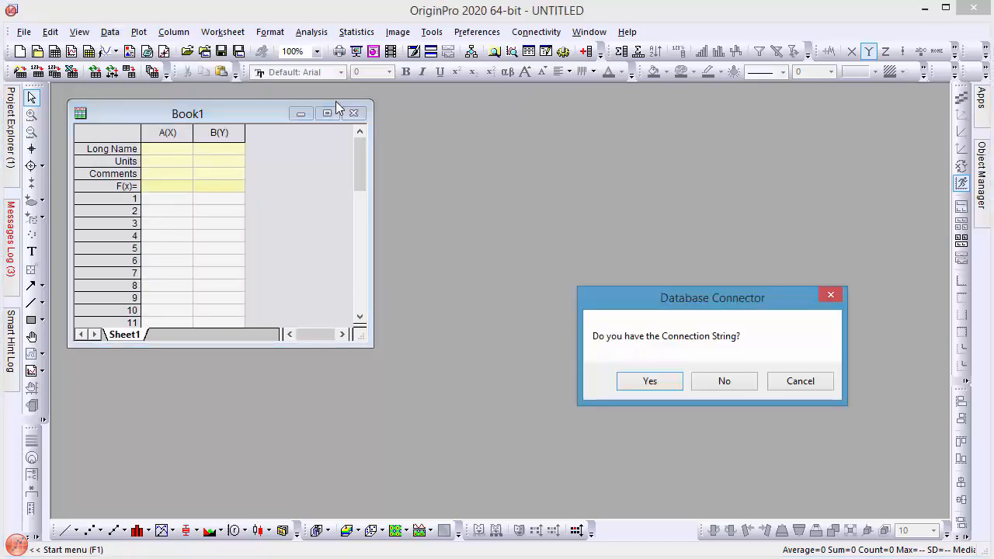
mouse_move(603, 364)
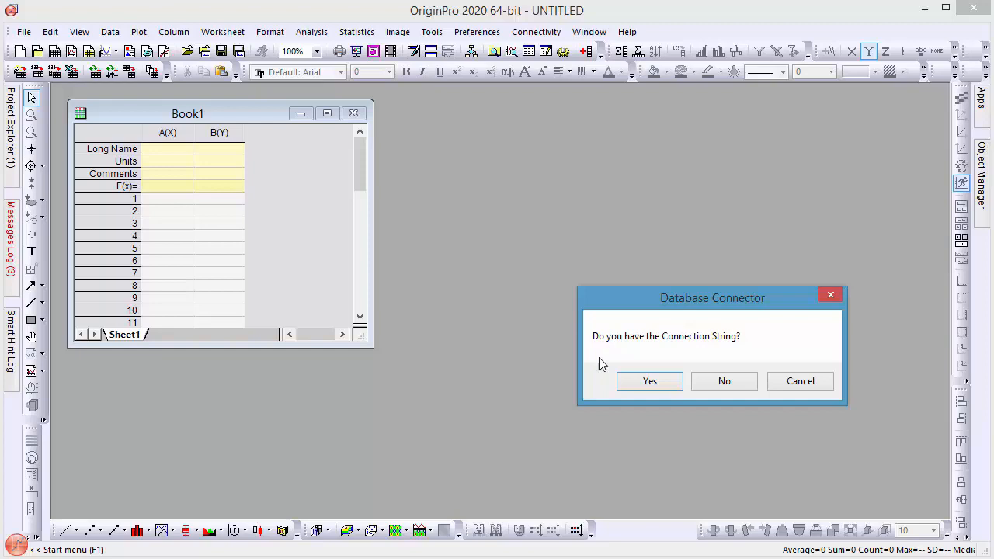
Enter the sample1 connection string for user olabts, test it successfully, and accept it.
left_click(649, 380)
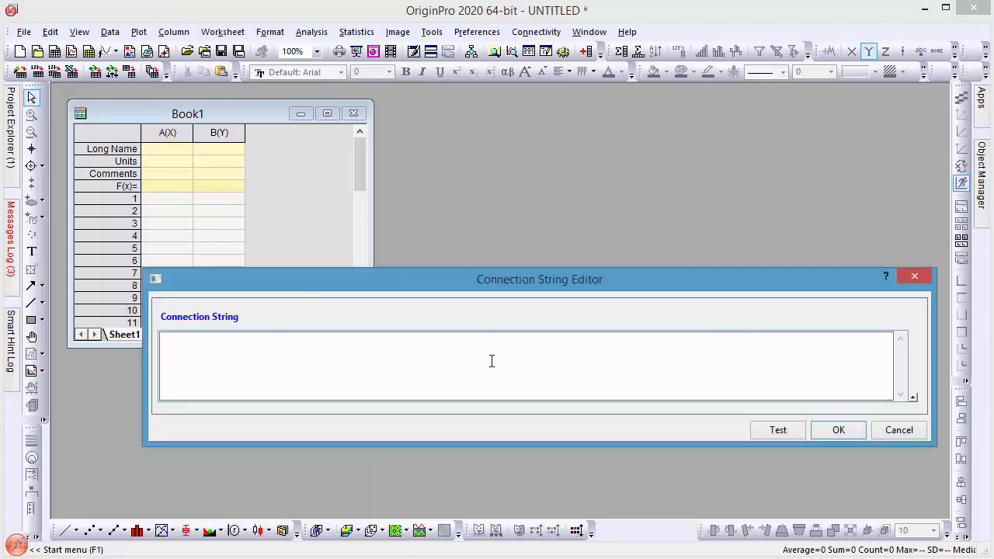
left_click(492, 361)
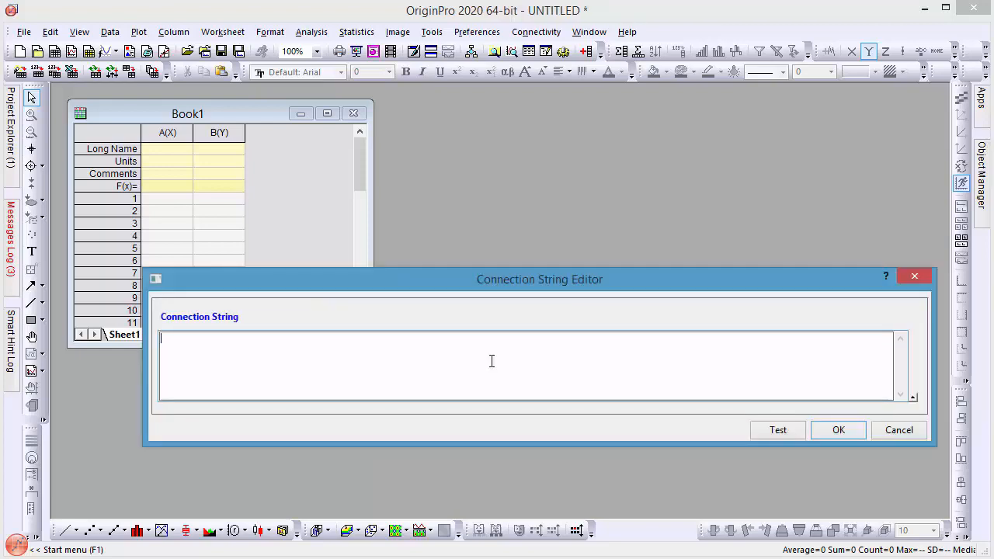
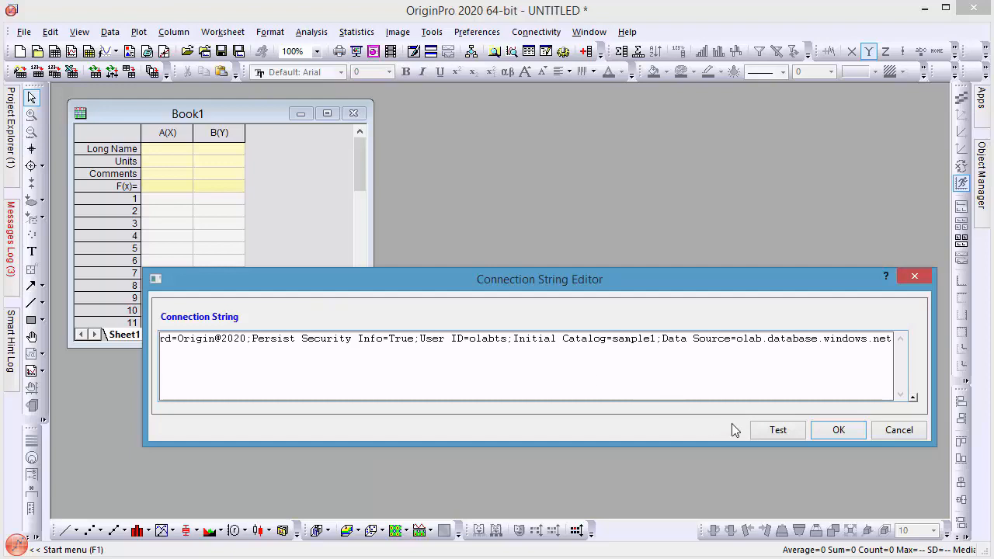
left_click(777, 429)
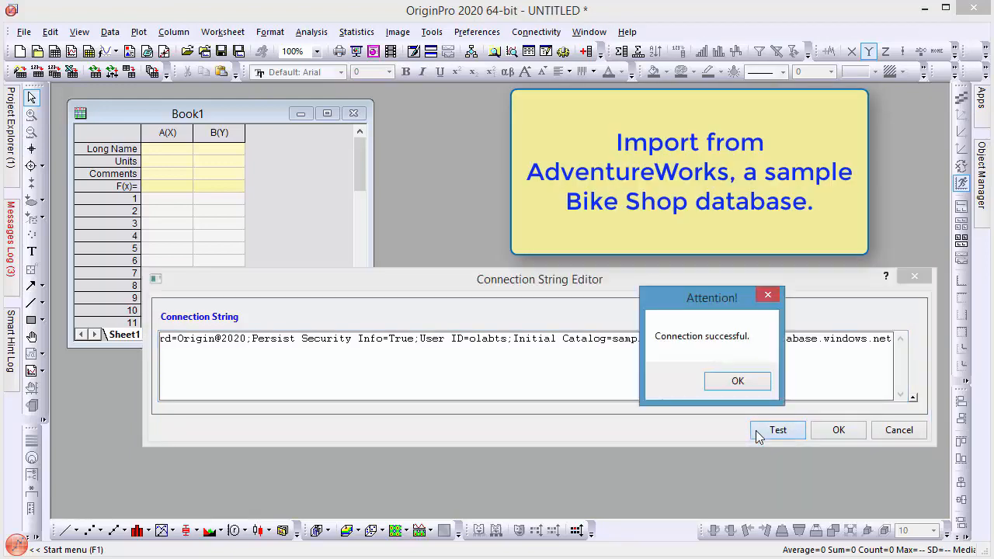
left_click(736, 380)
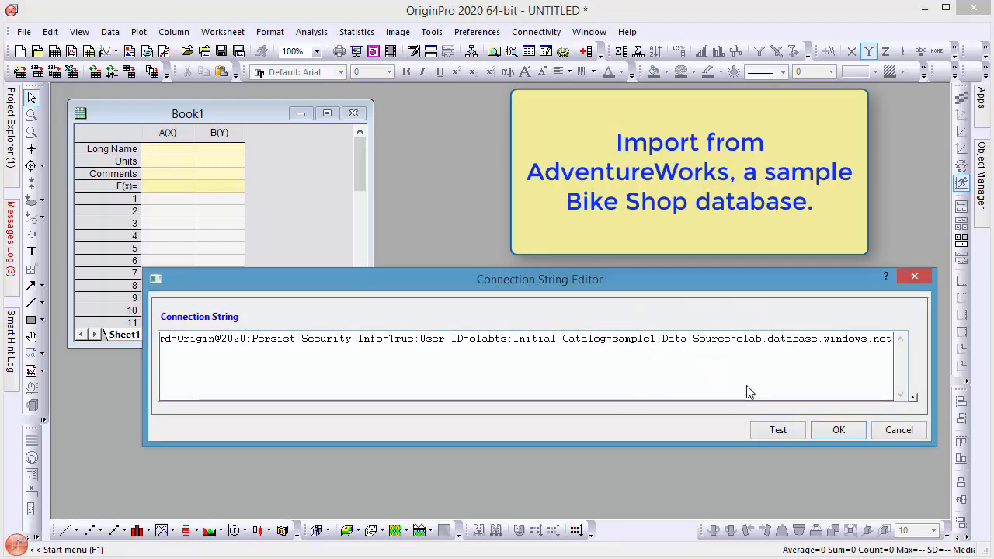
mouse_move(838, 431)
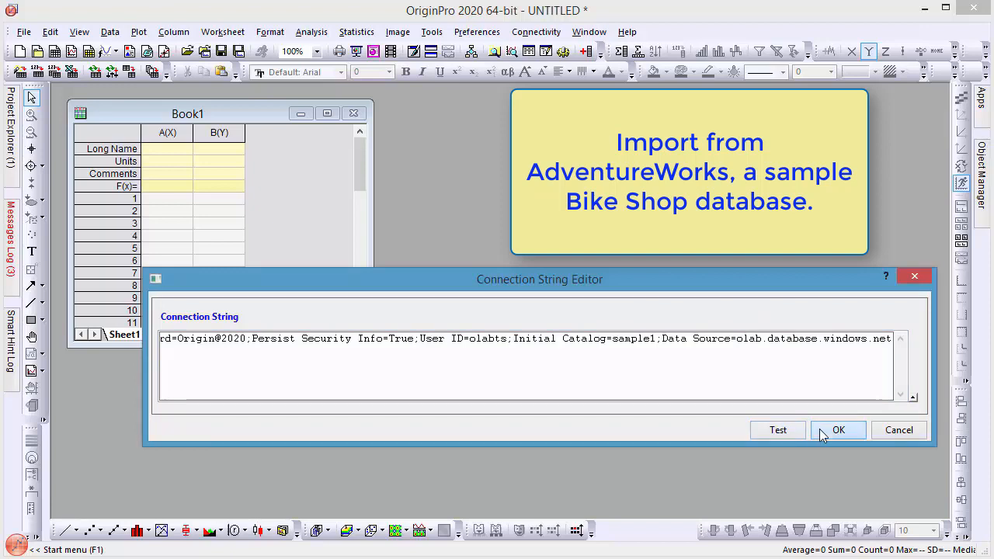
left_click(837, 429)
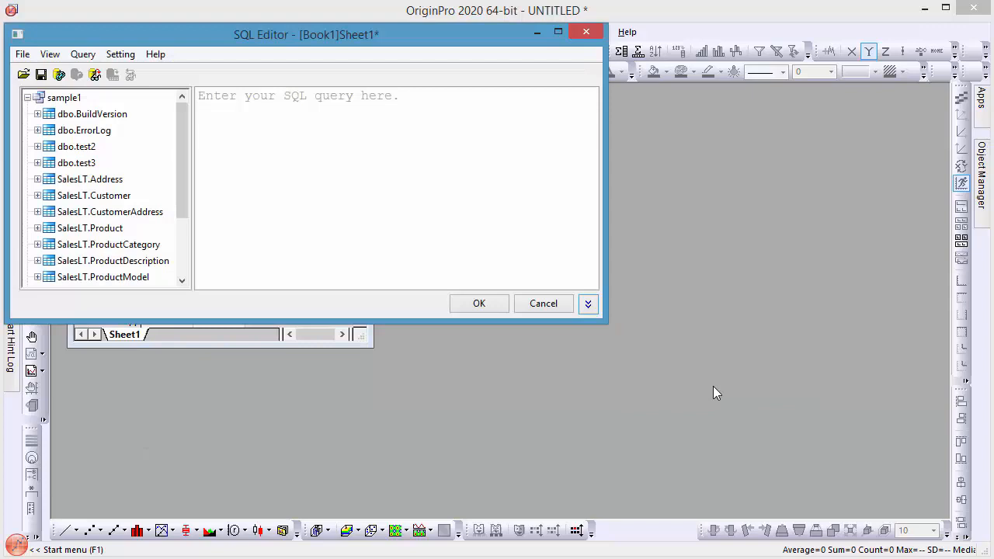
mouse_move(629, 363)
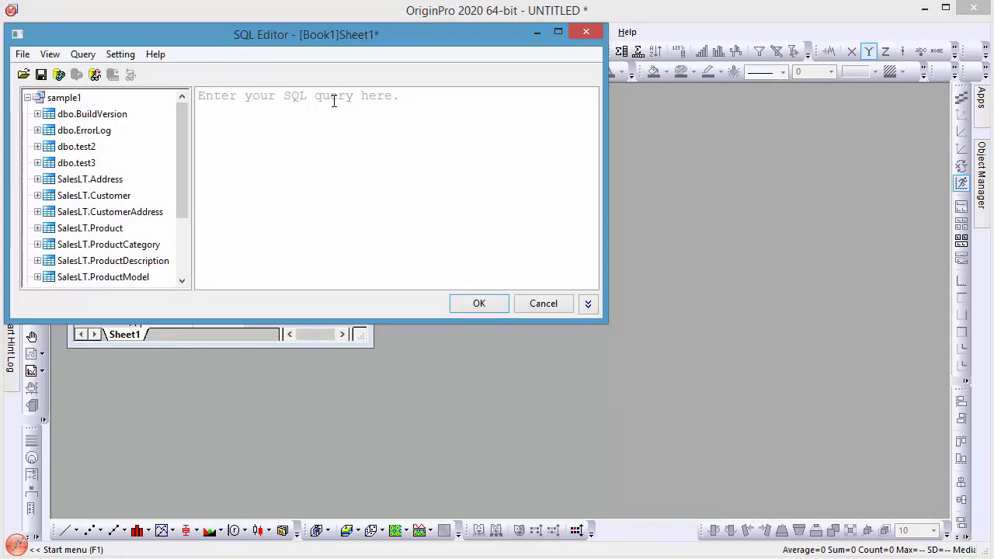
Run 'select * from SalesLT.Product' to import the Product table into Book1.
type("select * from")
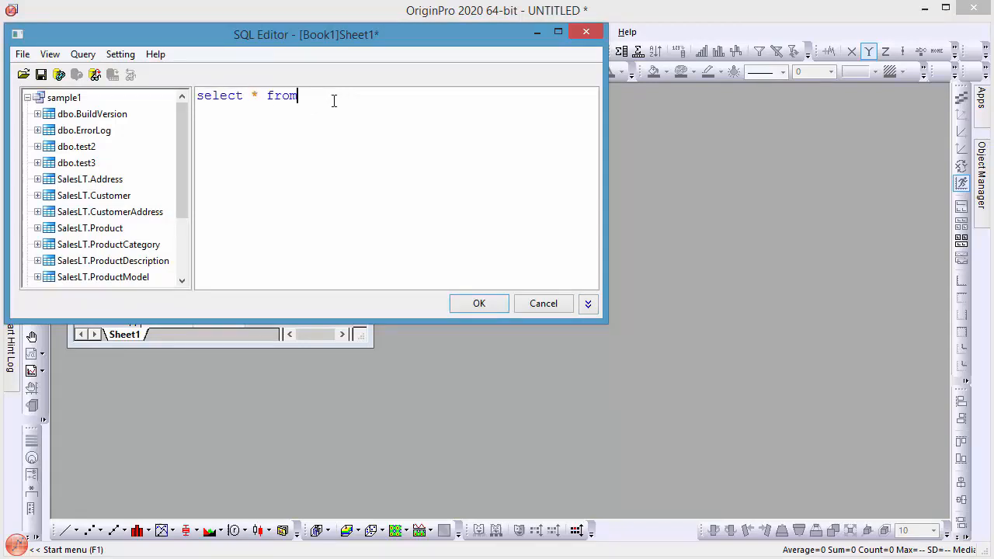
mouse_move(122, 237)
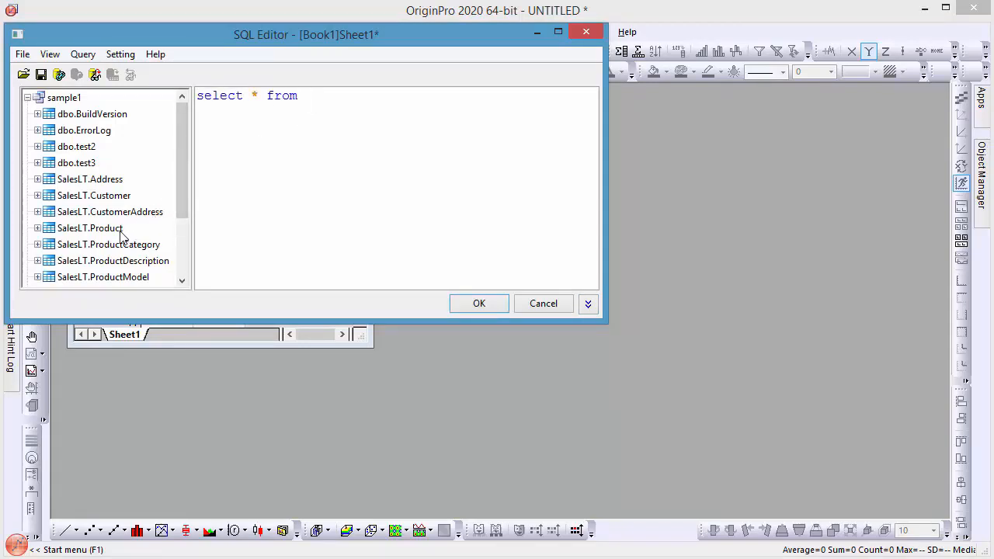
left_click(90, 228)
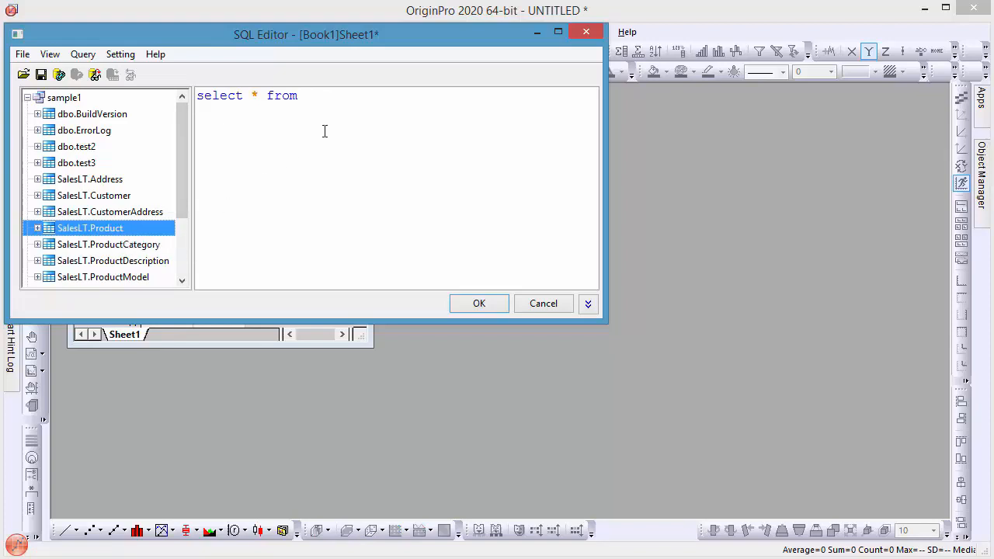
double_click(90, 227)
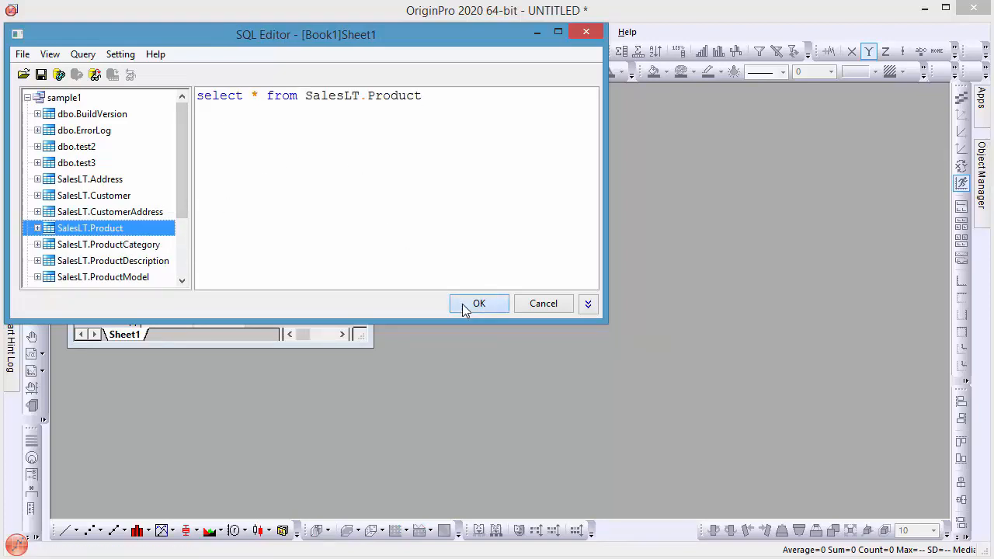
left_click(478, 303)
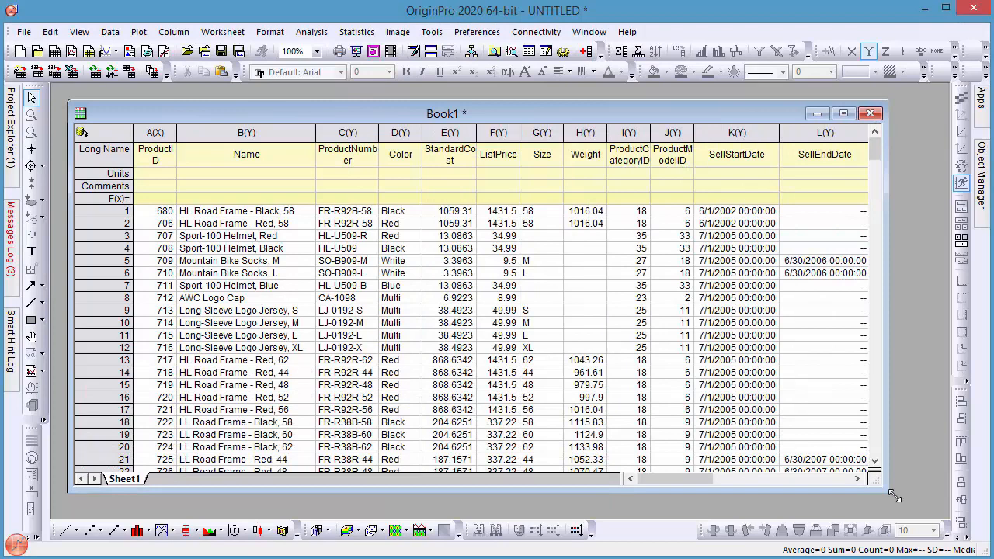
scroll("right", 3)
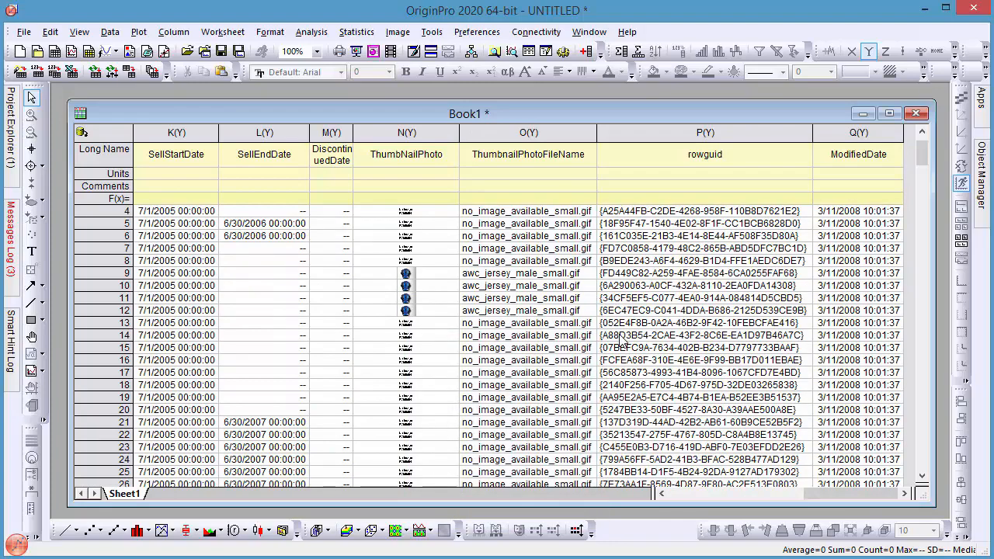
scroll("down", 3)
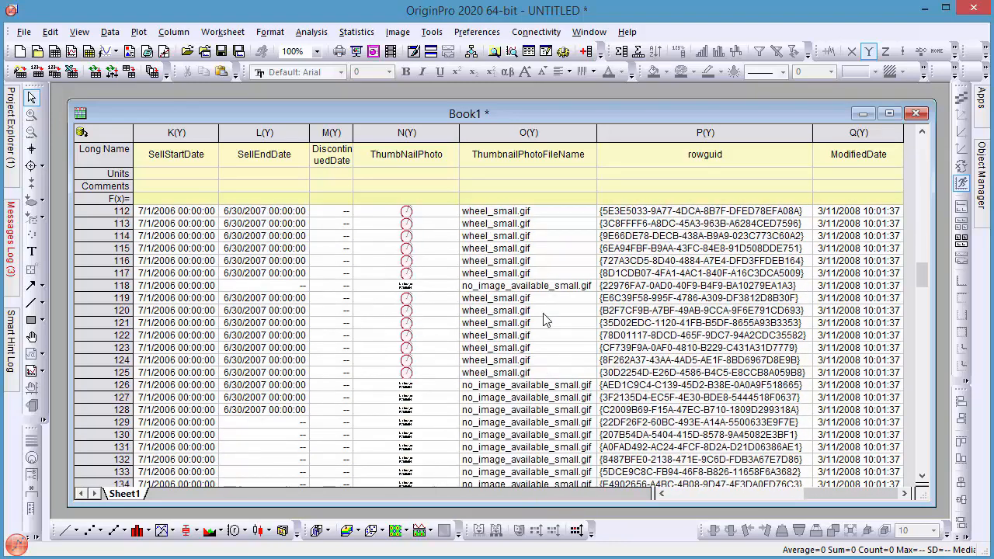
scroll("down", 3)
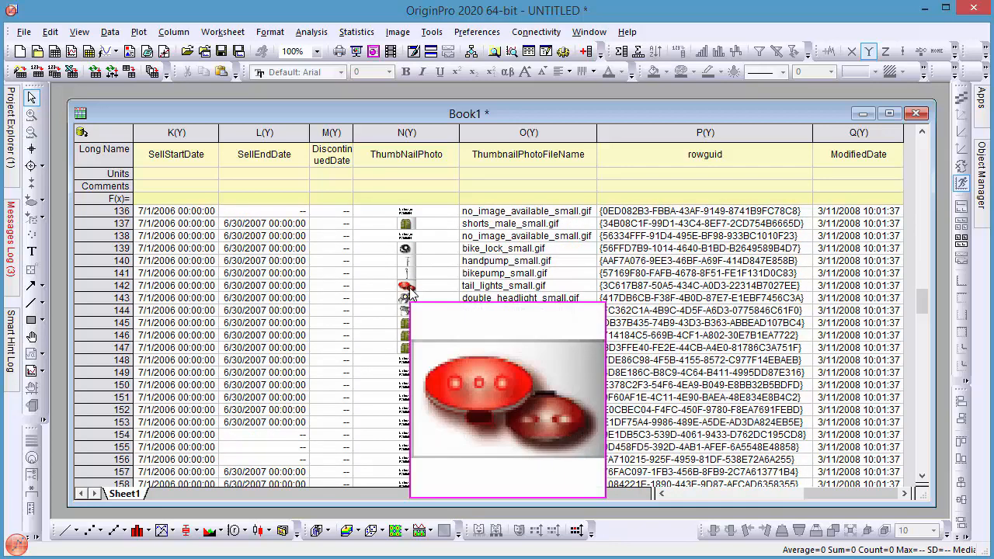
left_click(264, 360)
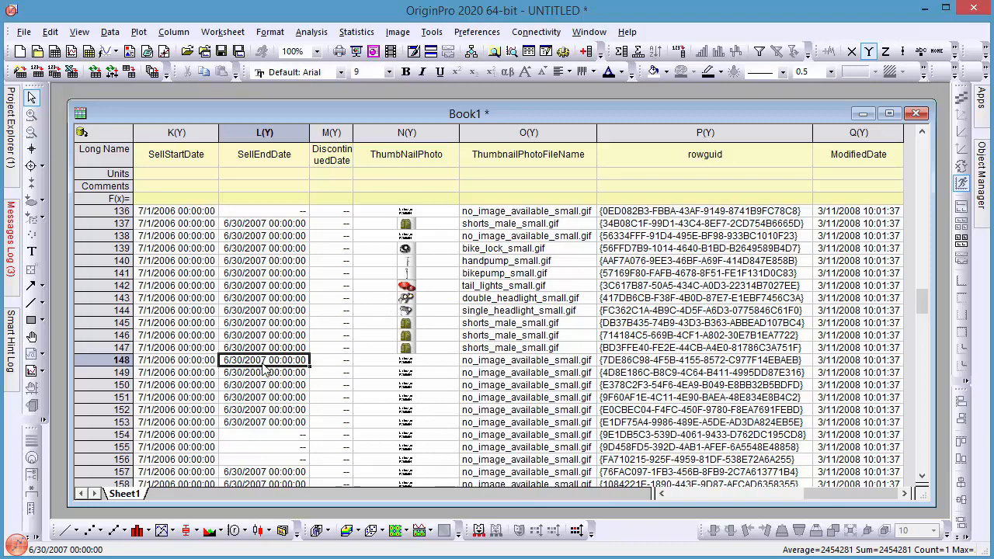
left_click(704, 372)
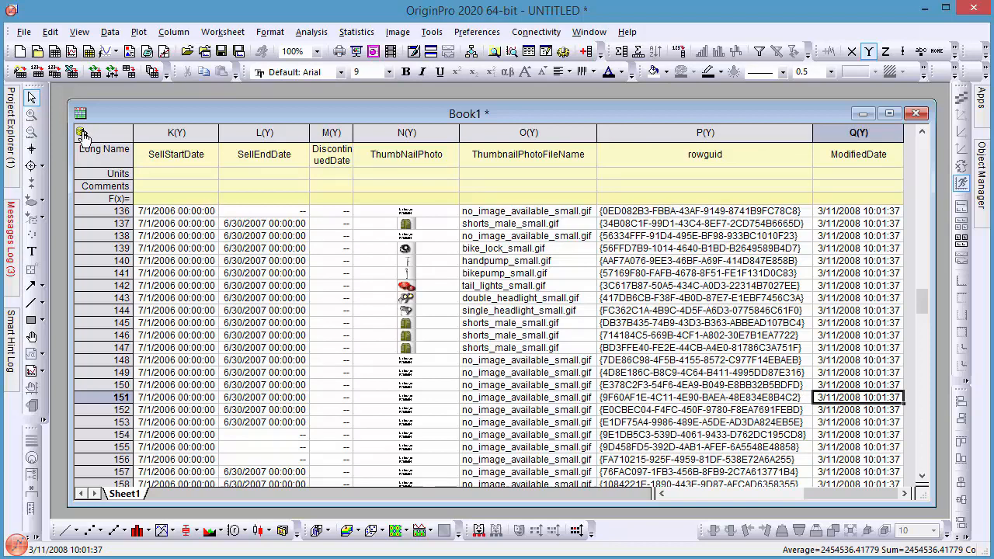
Open Book1's database connector menu from the worksheet's top-left icon.
left_click(80, 132)
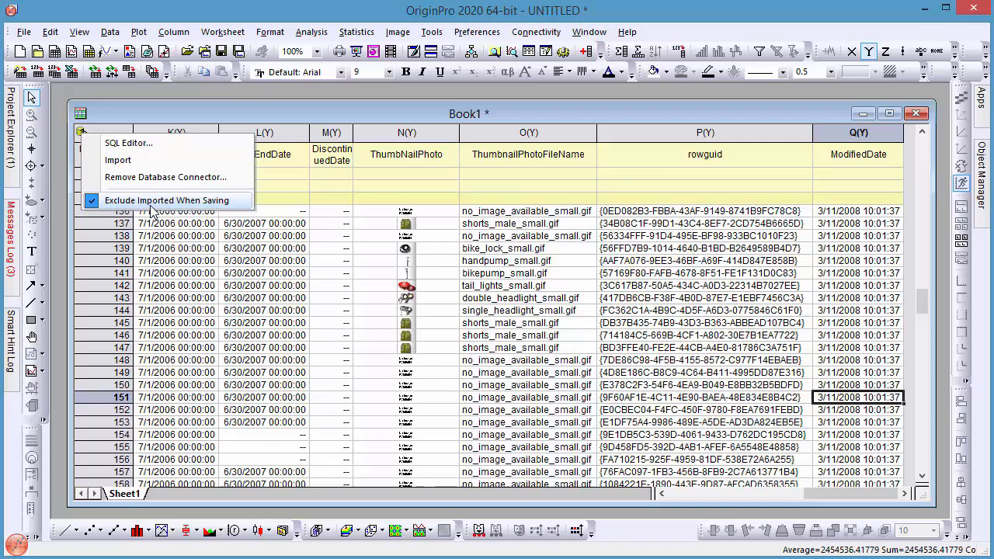
mouse_move(118, 160)
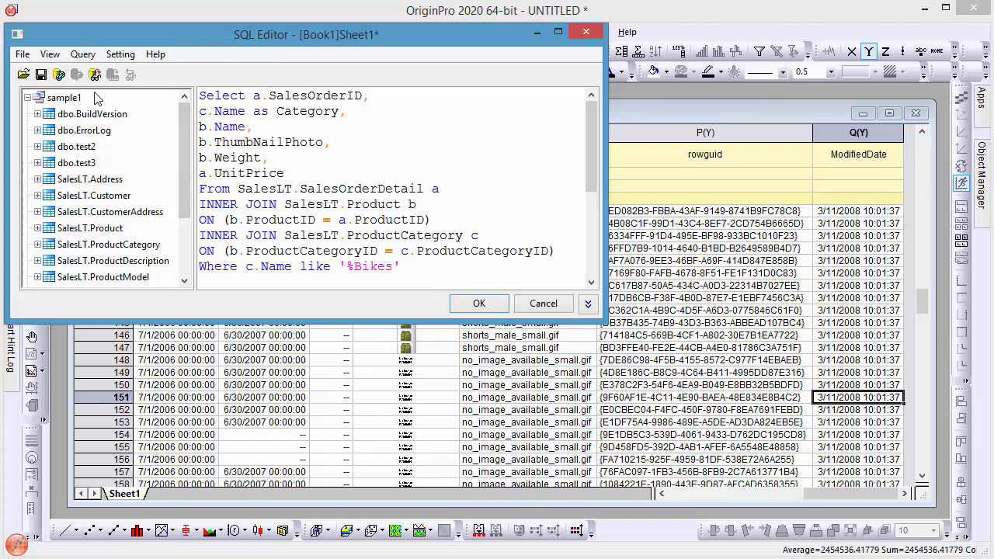
mouse_move(95, 74)
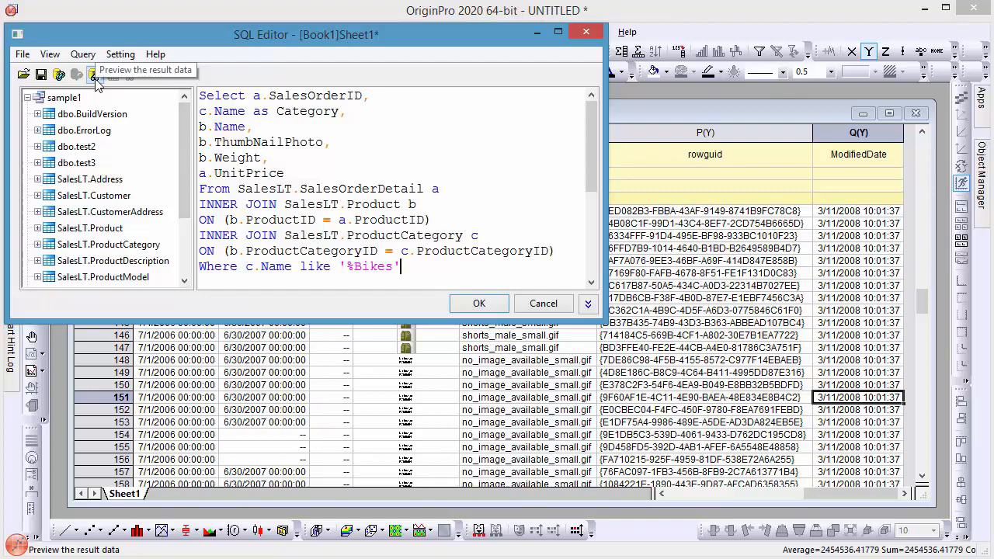
Preview the bike sales order query results, then import them into Book1.
left_click(95, 73)
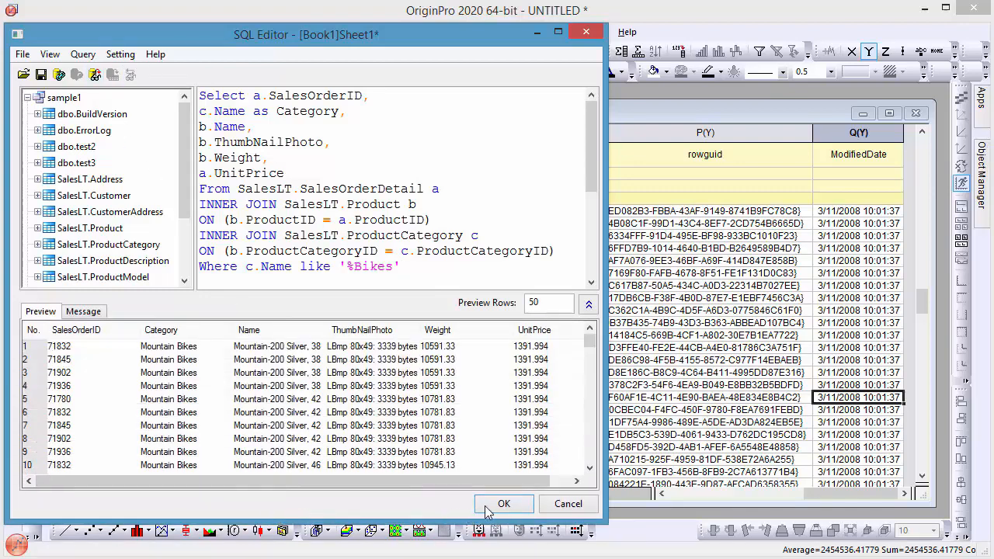
left_click(503, 503)
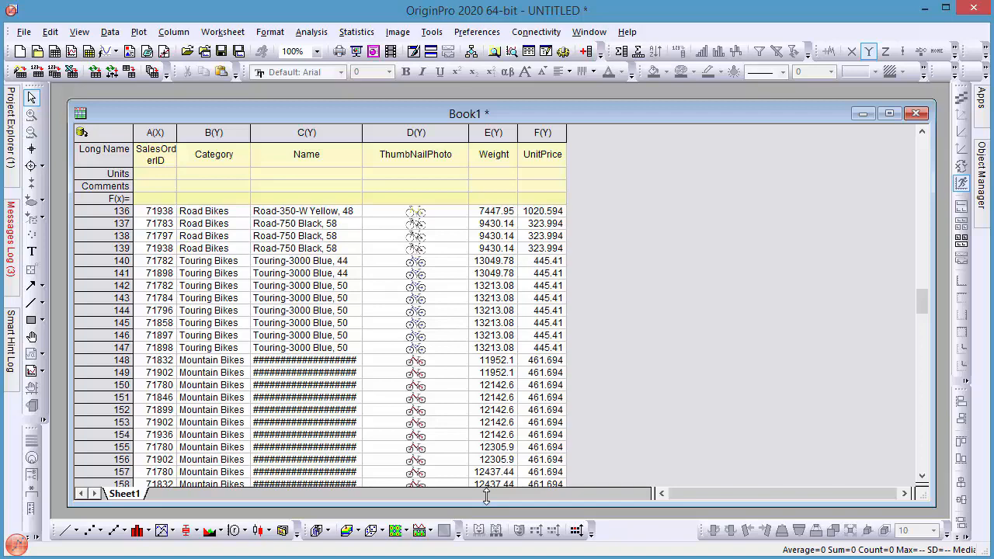
Create a scatter graph with Weight as X and UnitPrice as Y.
left_click(138, 32)
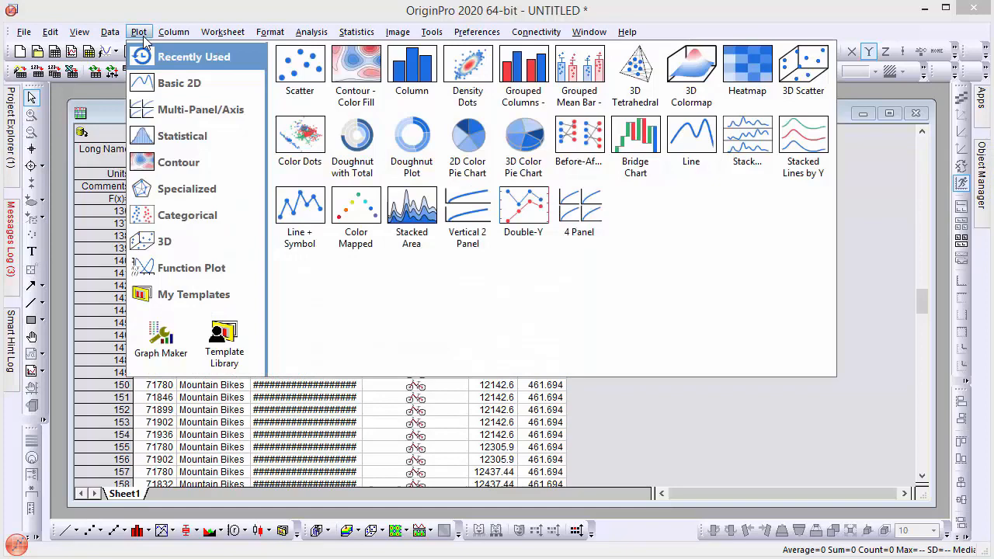
mouse_move(300, 70)
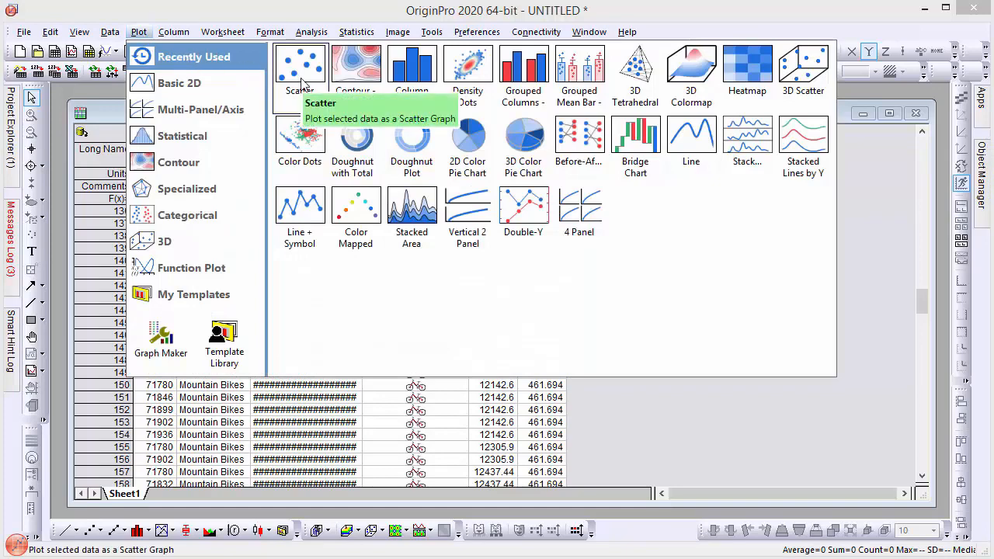
left_click(300, 70)
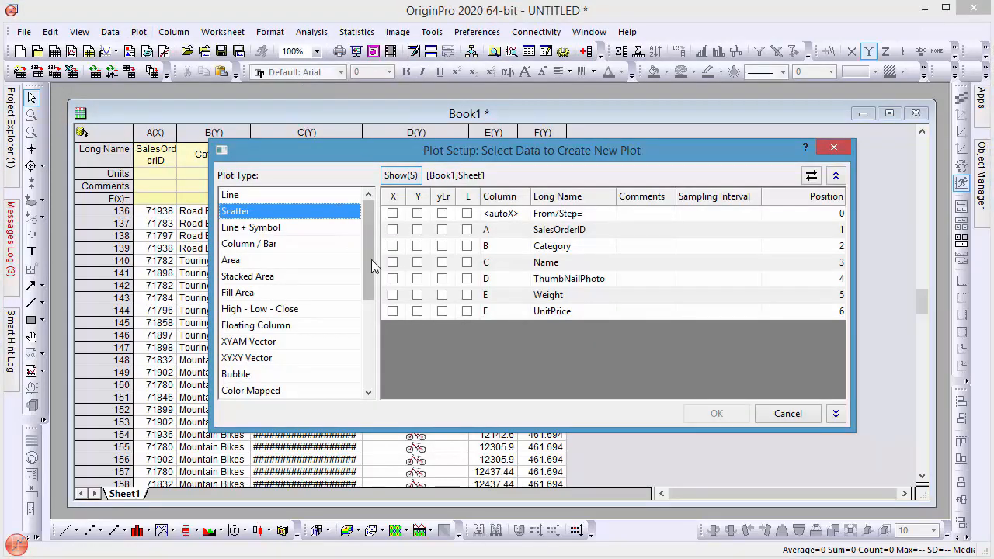
left_click(393, 310)
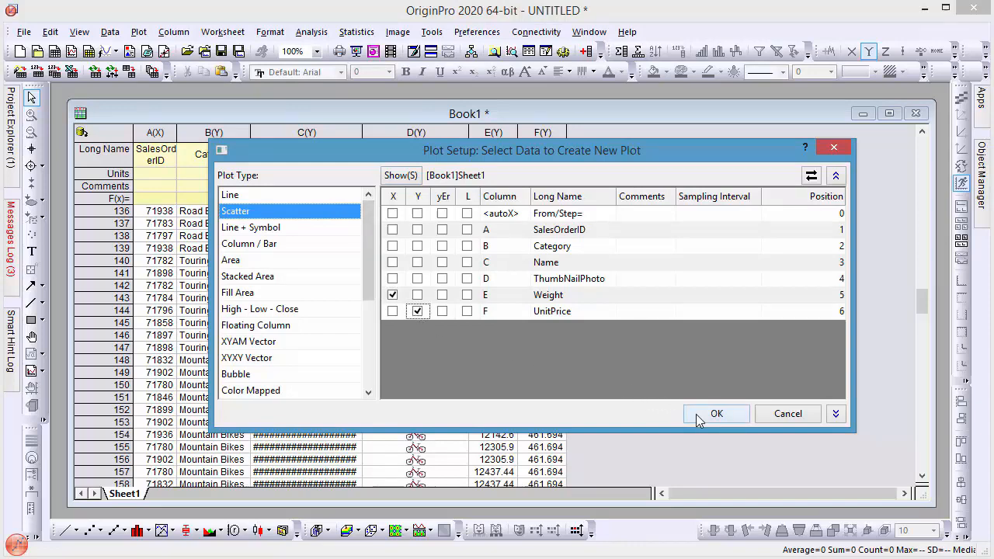
left_click(715, 413)
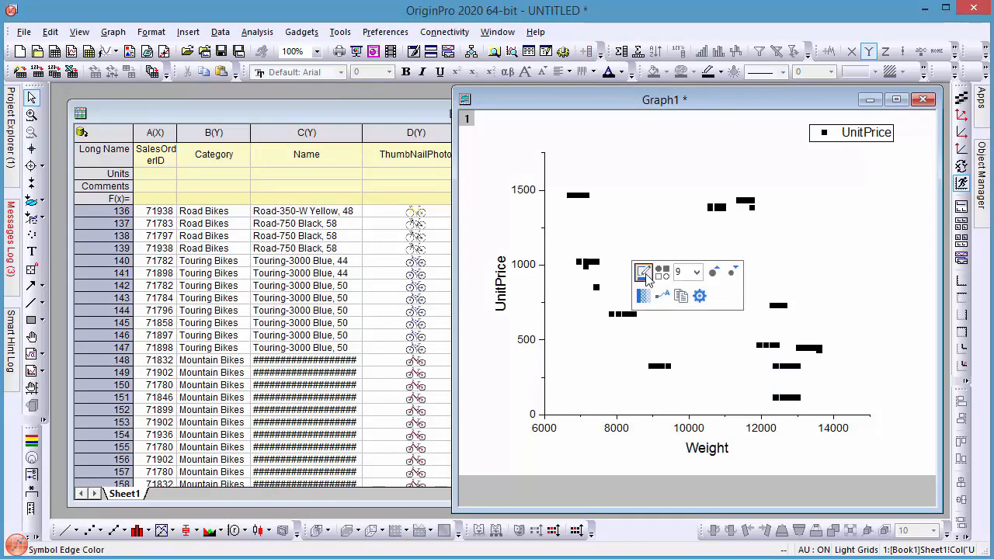
Colour points by Category, save the project as product_analysis, and start a new project.
left_click(662, 271)
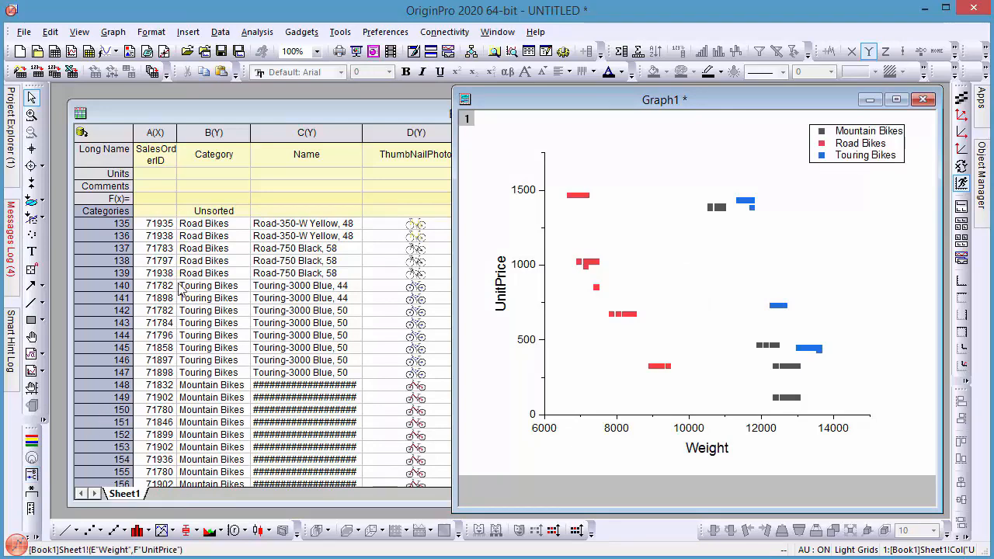
mouse_move(221, 50)
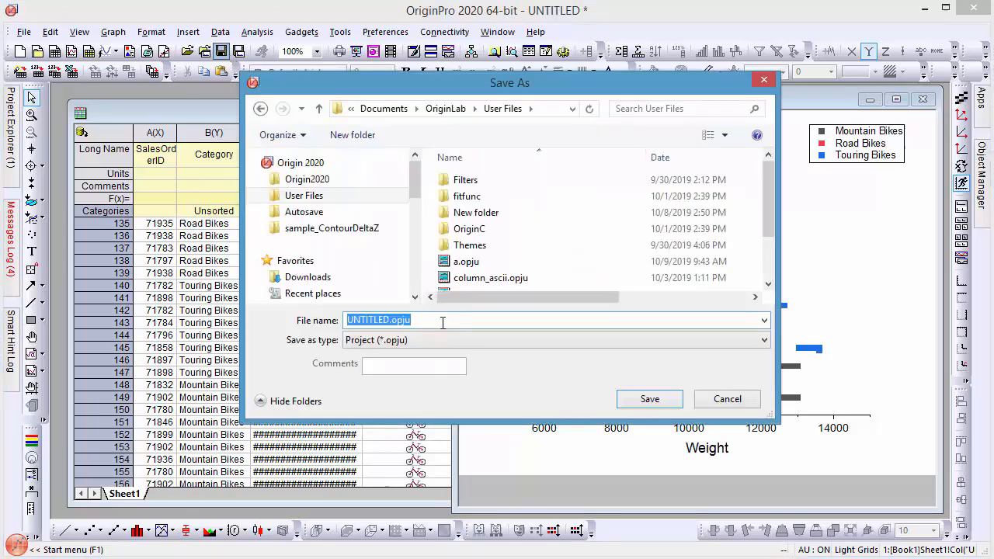
type("product_an")
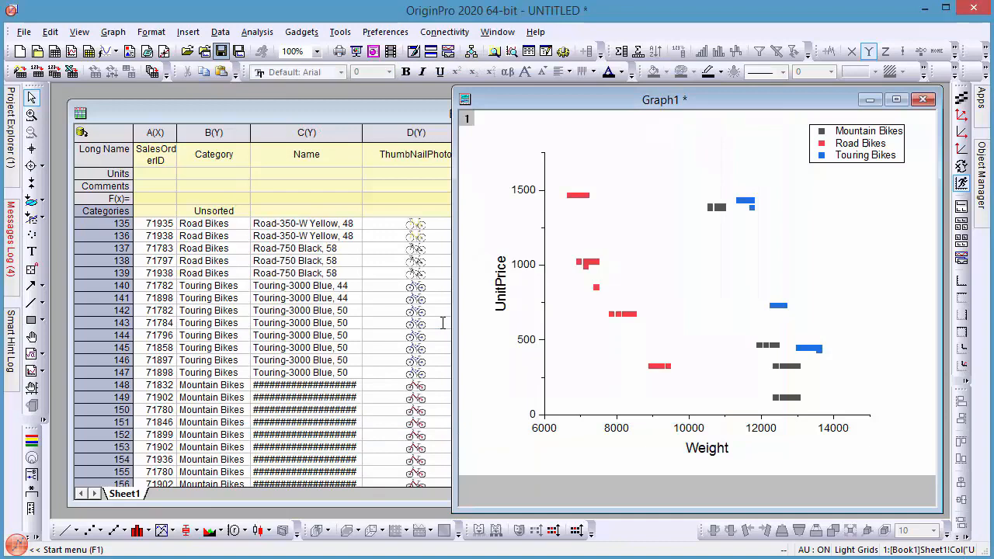
left_click(19, 50)
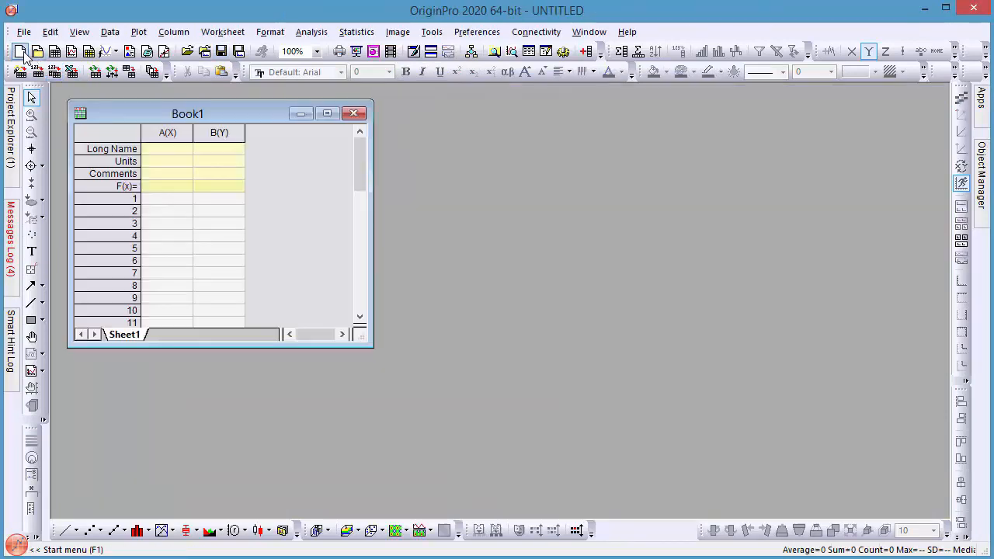
Reopen product_analysis.opju from the Recent Files list.
left_click(21, 51)
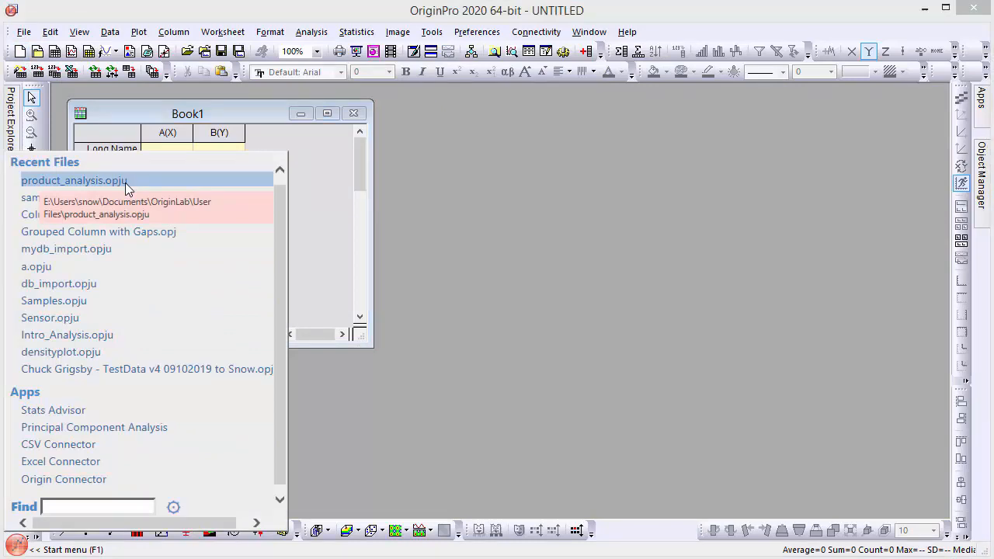
left_click(74, 180)
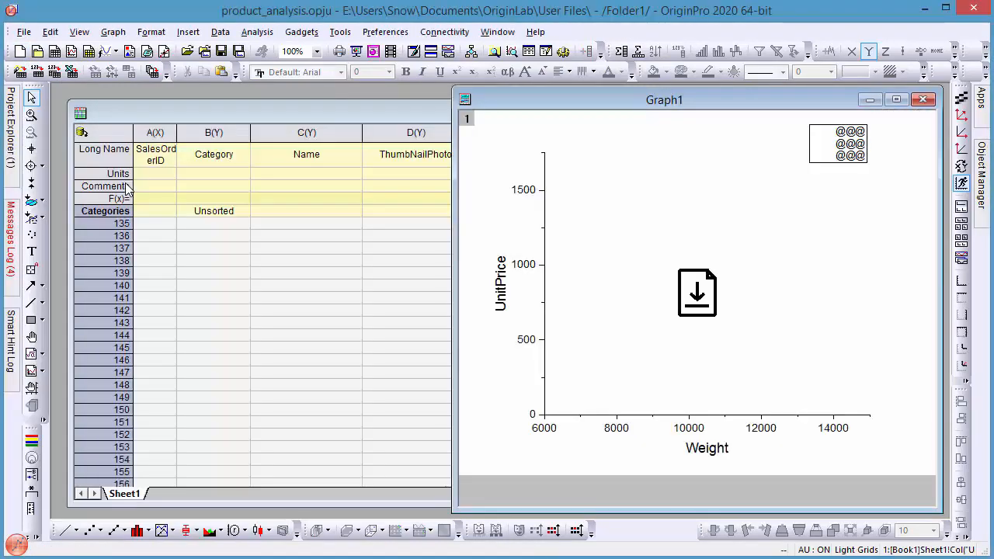